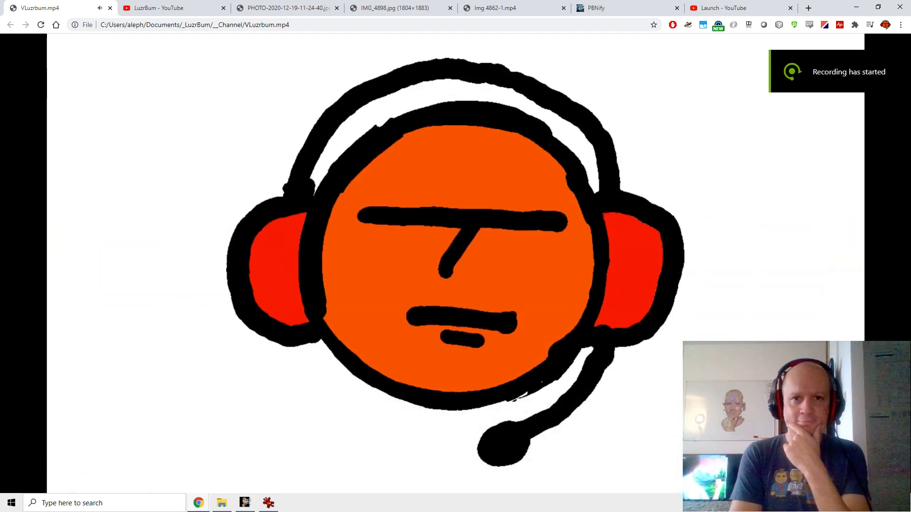
Play the local LuzrBum intro video in Chrome until it ends.
{"action": "left_click", "coordinate": [166, 8]}
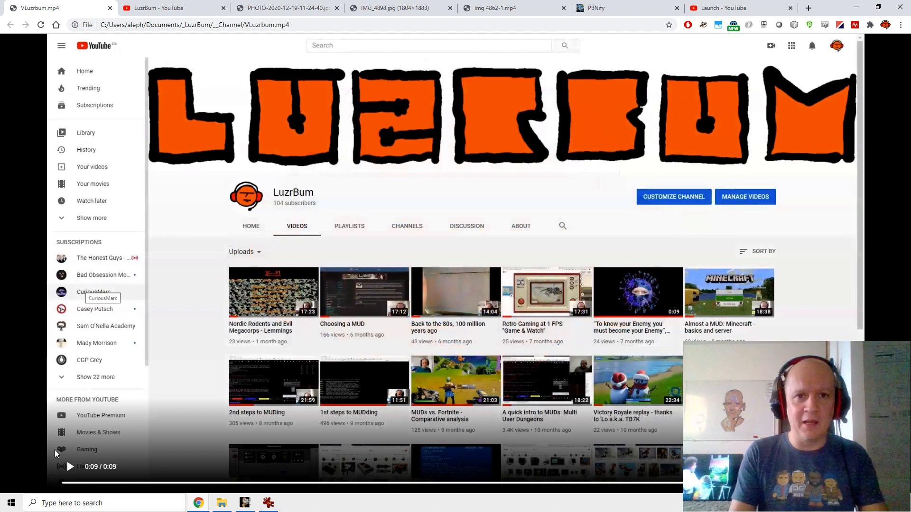
Move through the LuzrBum channel, PHOTO and IMG_4898 tabs to the Img 4862-1.mp4 video.
{"action": "left_click", "coordinate": [161, 7]}
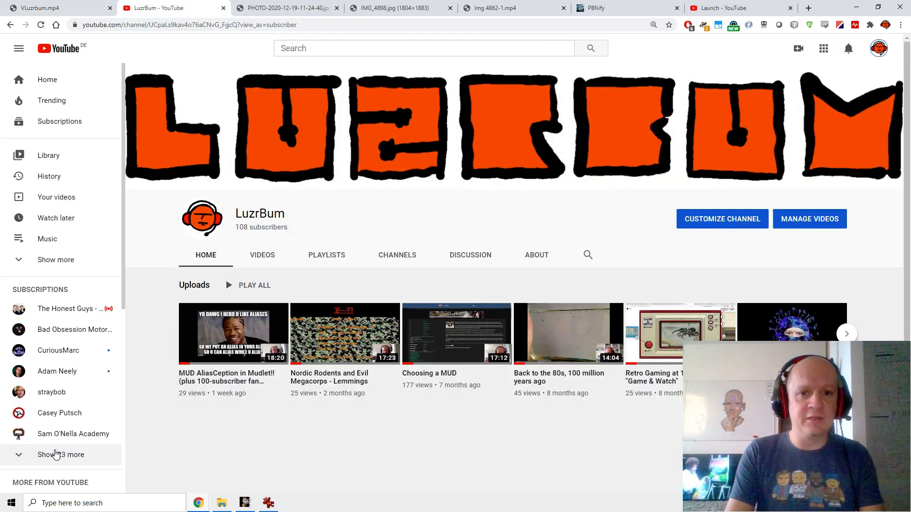
{"action": "left_click", "coordinate": [285, 7]}
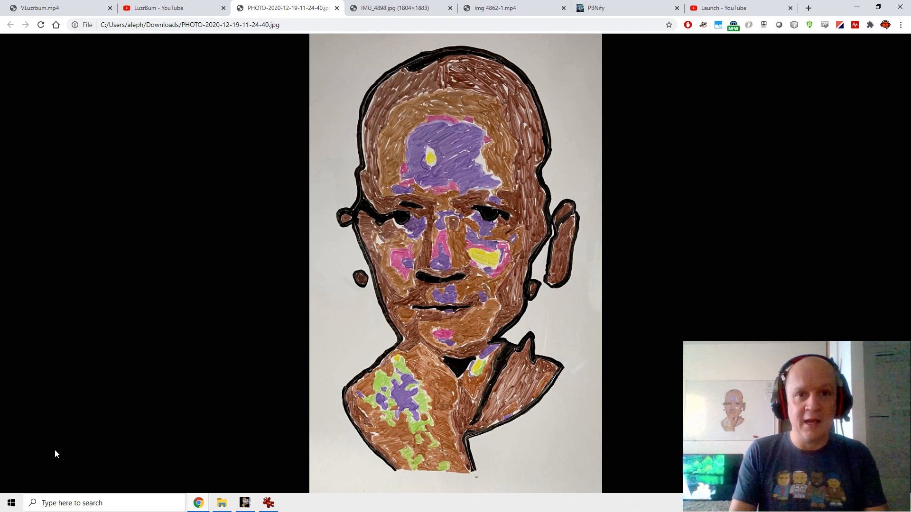
{"action": "left_click", "coordinate": [394, 8]}
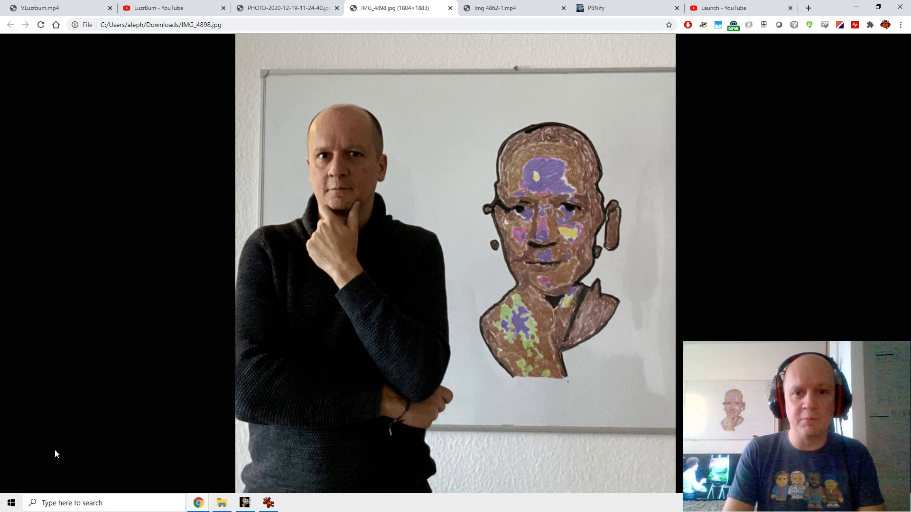
{"action": "left_click", "coordinate": [504, 8]}
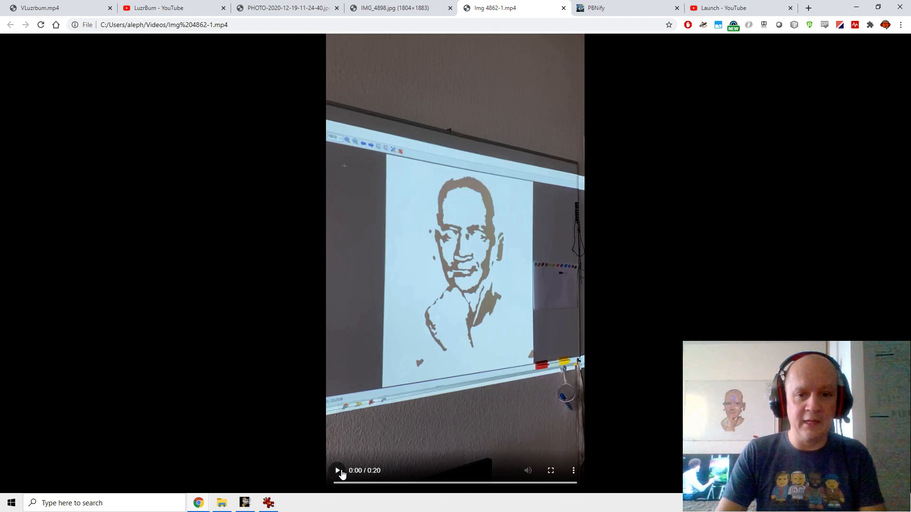
Play the 20-second Img 4862-1.mp4 projection clip to 0:20.
{"action": "left_click", "coordinate": [338, 471]}
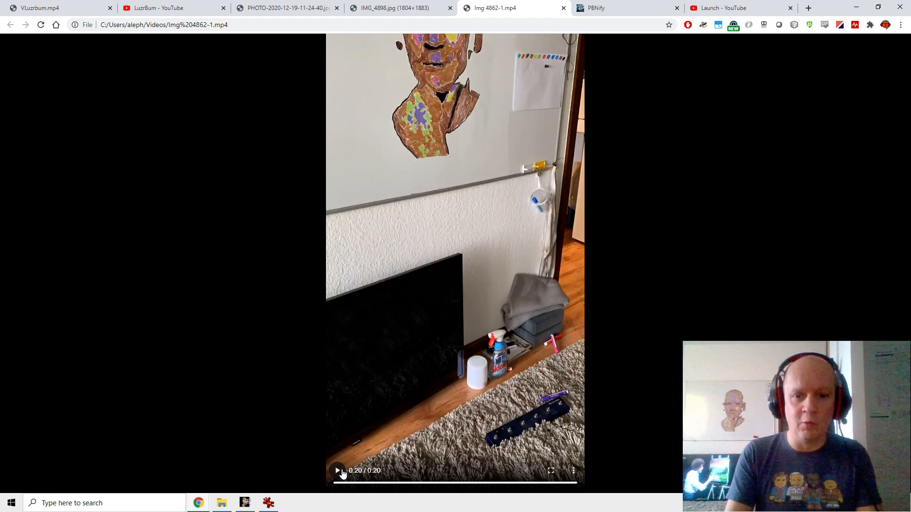
{"action": "key", "text": "alt+tab"}
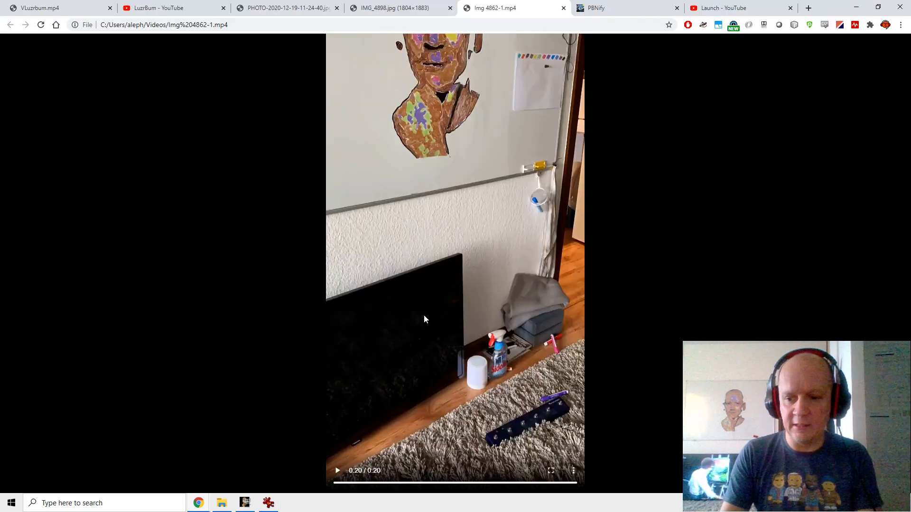
View the numbered 0V2Outline.jpg template with its colour legend in IrfanView.
{"action": "left_click", "coordinate": [595, 8]}
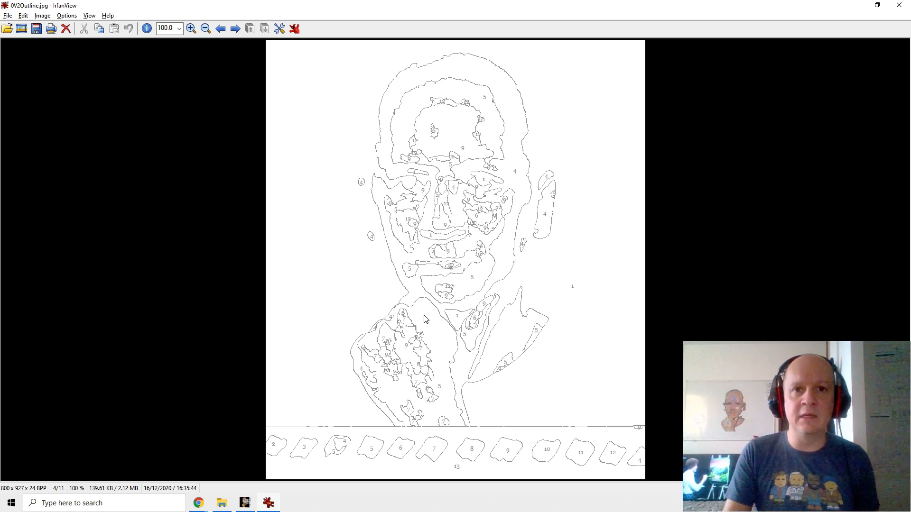
{"action": "mouse_move", "coordinate": [478, 102]}
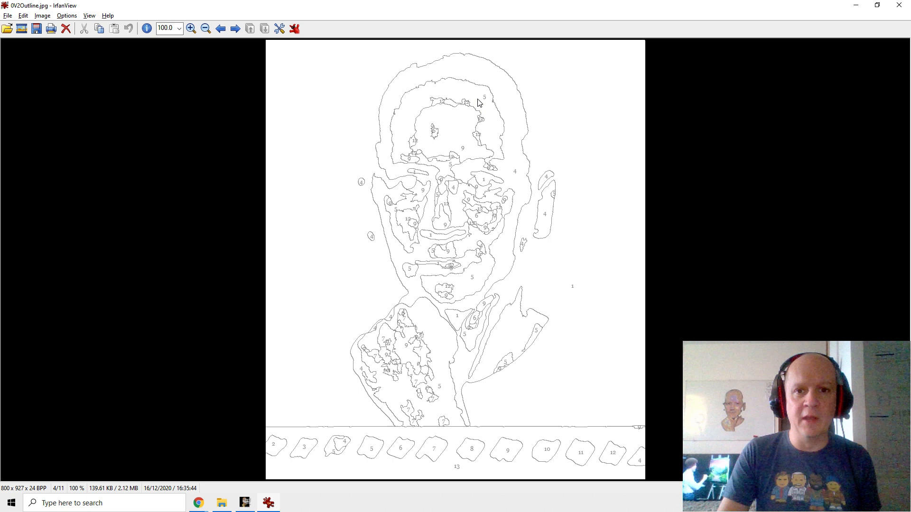
{"action": "mouse_move", "coordinate": [398, 444]}
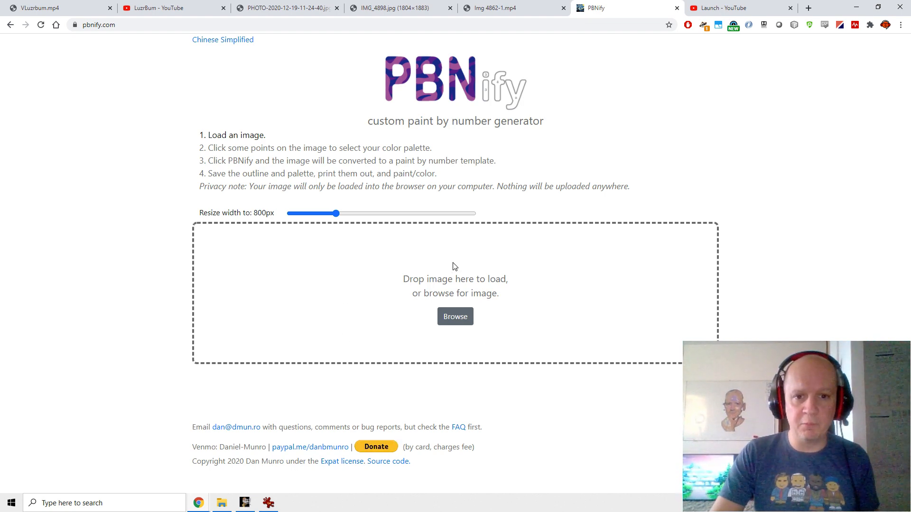
Load the portrait, pick a 13-colour palette from the swatches, and run PBNify.
{"action": "key", "text": "alt+tab"}
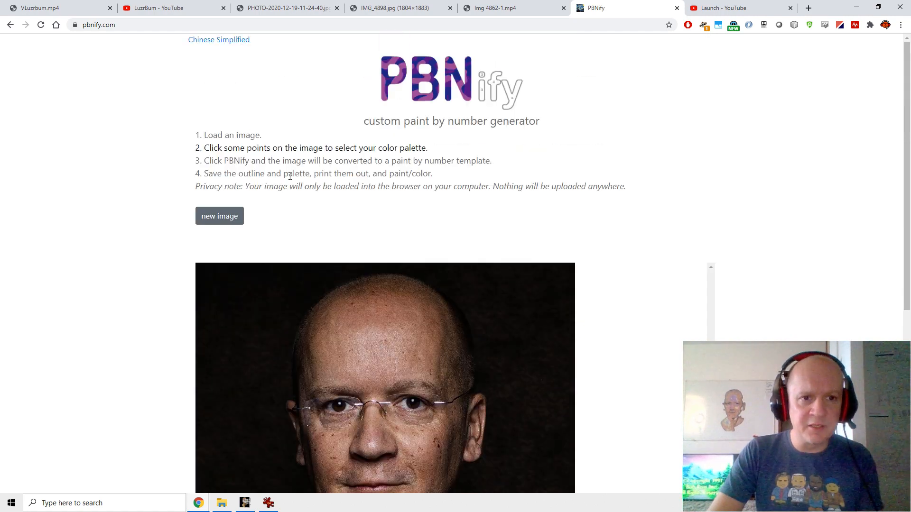
{"action": "scroll", "scroll_direction": "down", "scroll_amount": 3}
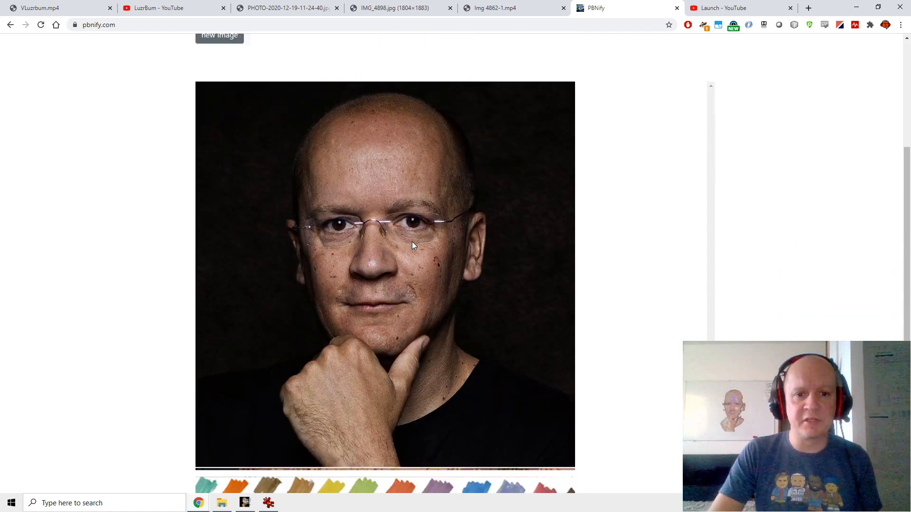
{"action": "scroll", "scroll_direction": "down", "scroll_amount": 3}
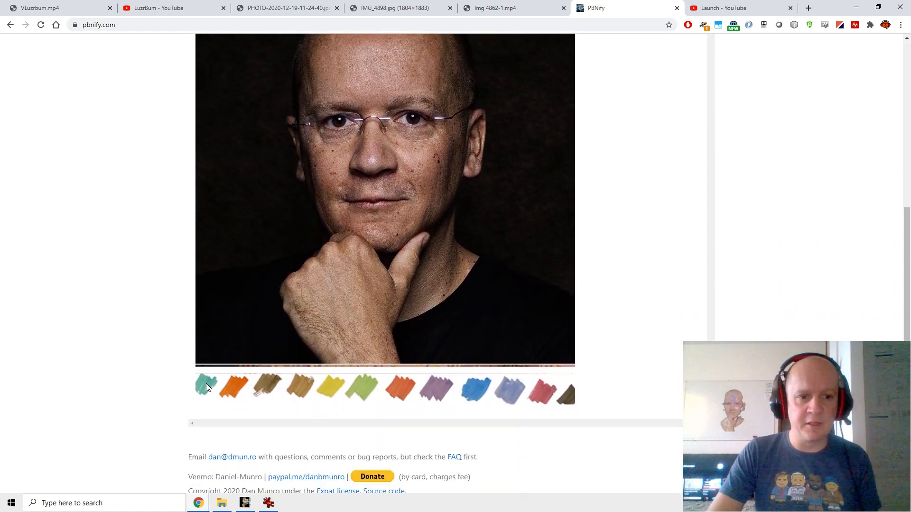
{"action": "left_click", "coordinate": [203, 386]}
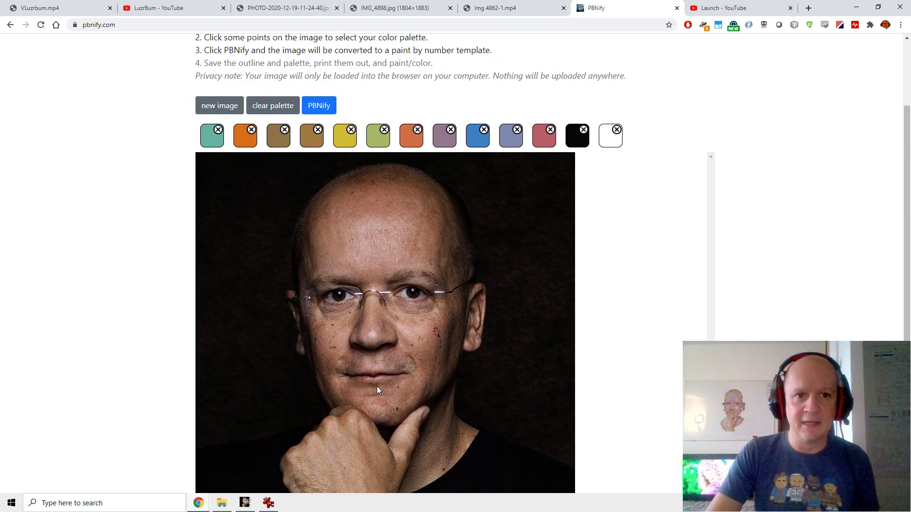
{"action": "left_click", "coordinate": [319, 105]}
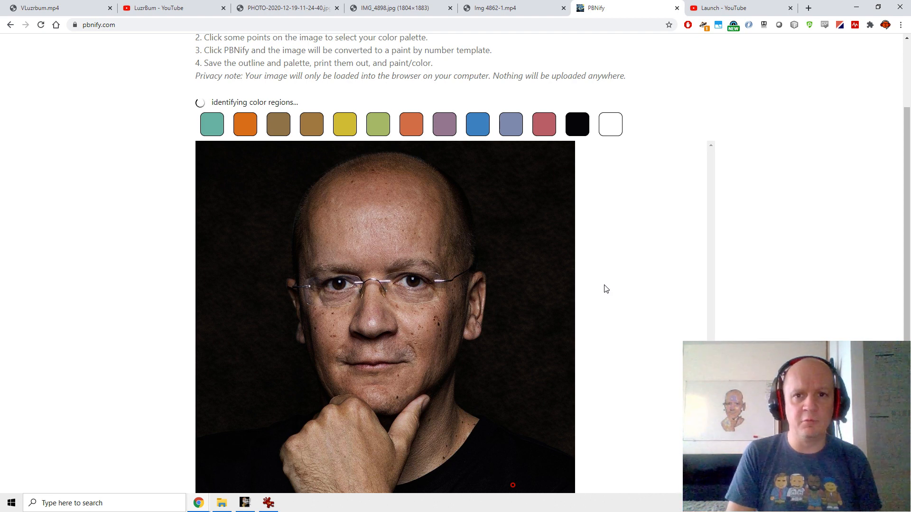
{"action": "mouse_move", "coordinate": [350, 93]}
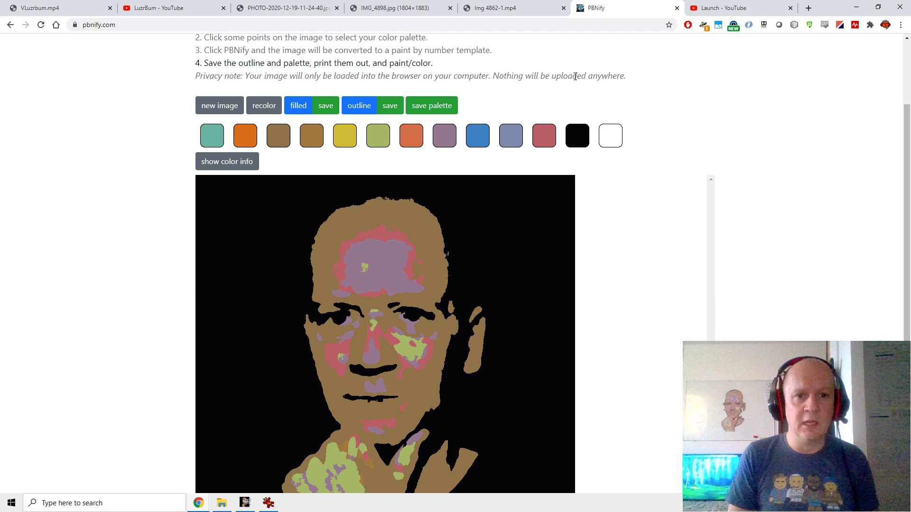
Wait for colour-region identification, then scroll through the filled template result.
{"action": "scroll", "scroll_direction": "down", "scroll_amount": 3}
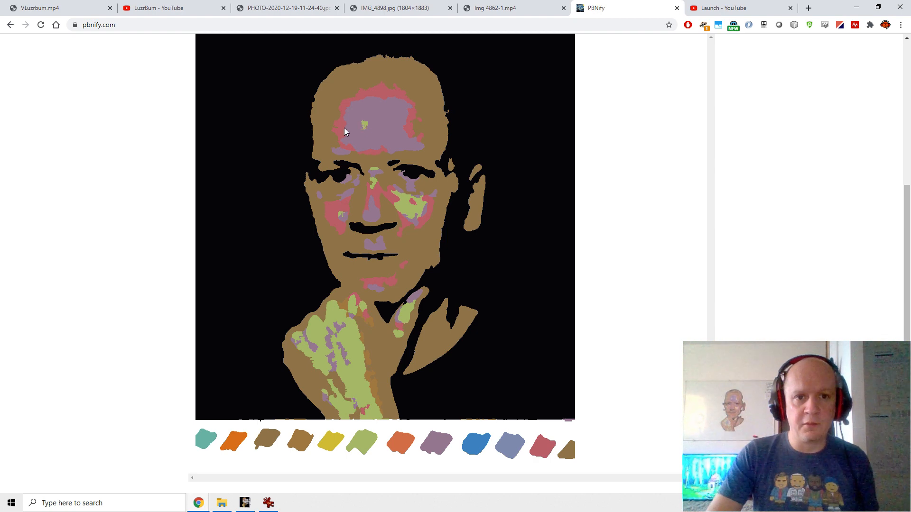
{"action": "mouse_move", "coordinate": [395, 372]}
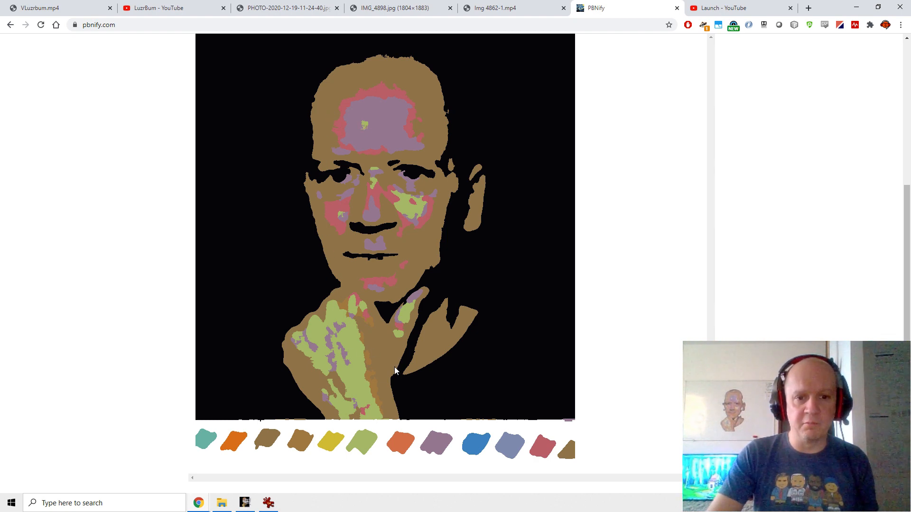
{"action": "mouse_move", "coordinate": [461, 452]}
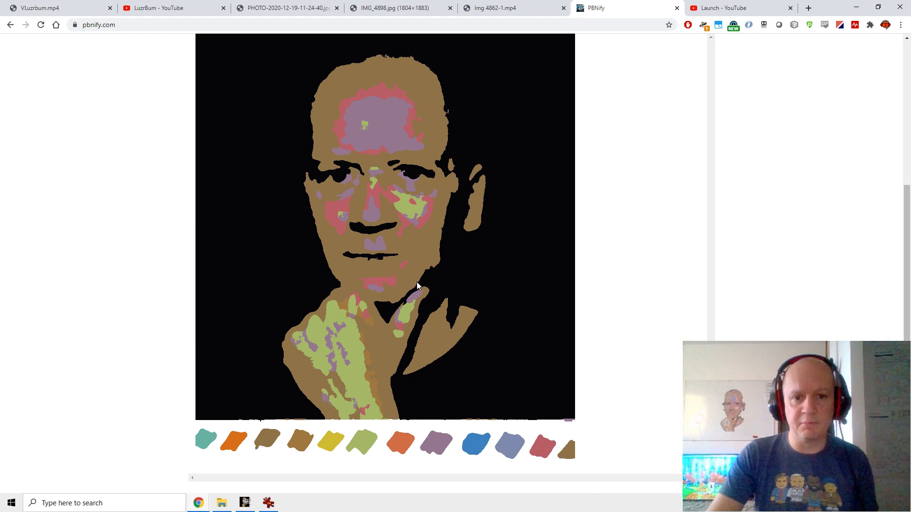
{"action": "mouse_move", "coordinate": [503, 275]}
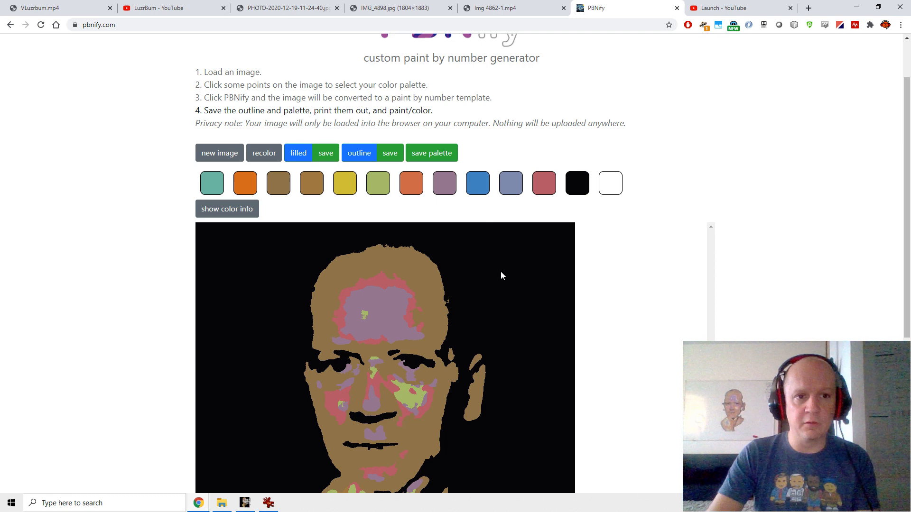
{"action": "scroll", "scroll_direction": "down", "scroll_amount": 3}
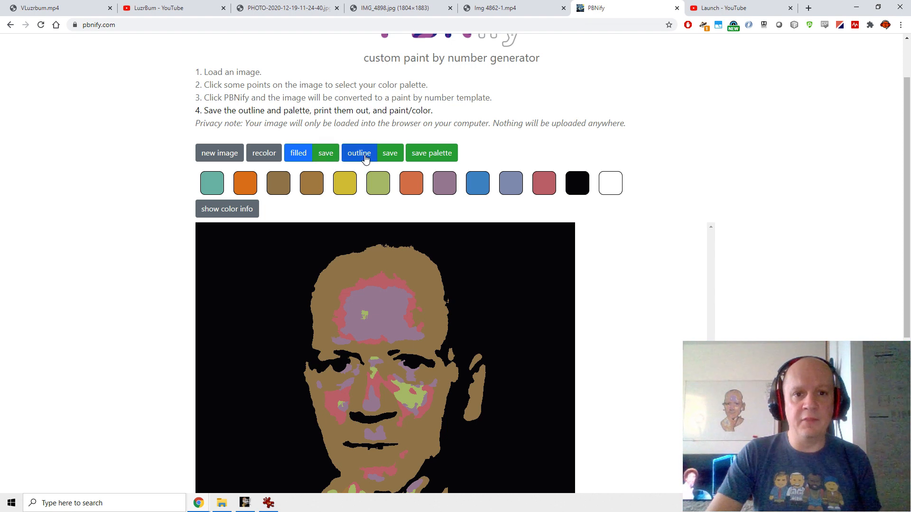
Generate the numbered outline and palette, then view 0V2Outline.jpg in IrfanView.
{"action": "left_click", "coordinate": [360, 152]}
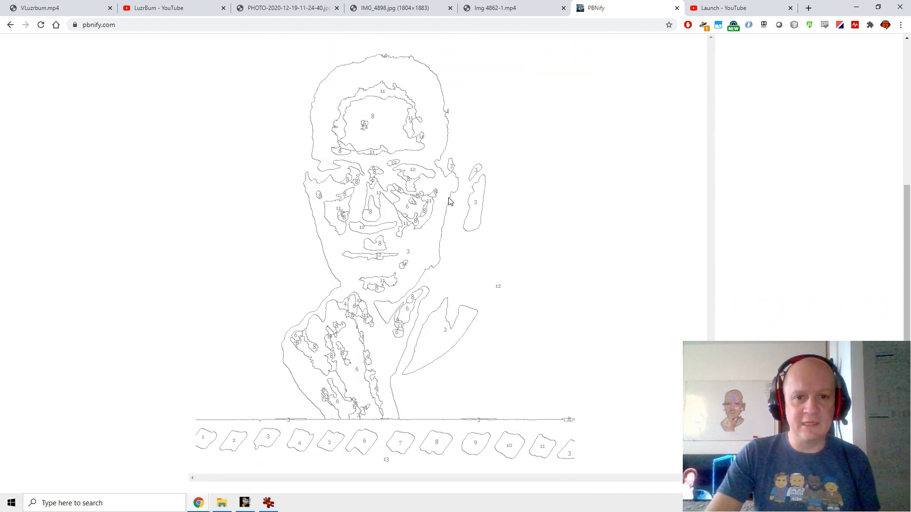
{"action": "mouse_move", "coordinate": [346, 236]}
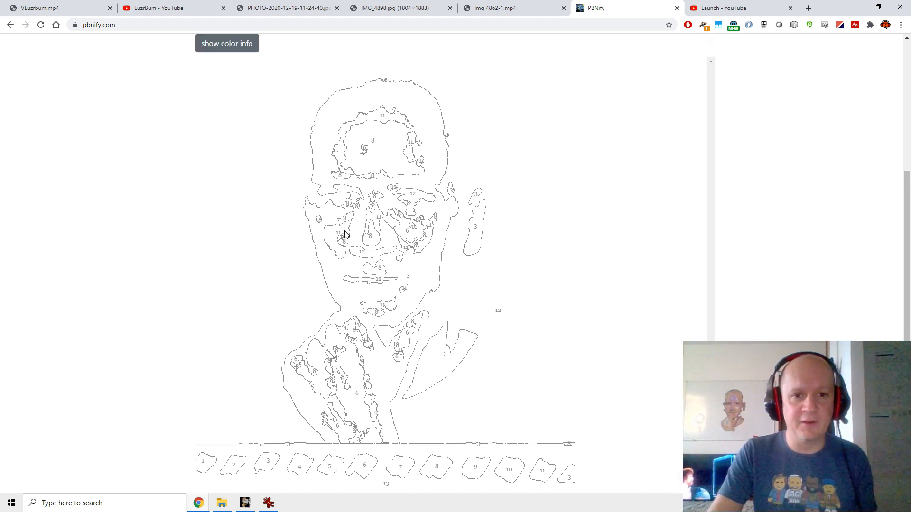
{"action": "scroll", "scroll_direction": "up", "scroll_amount": 3}
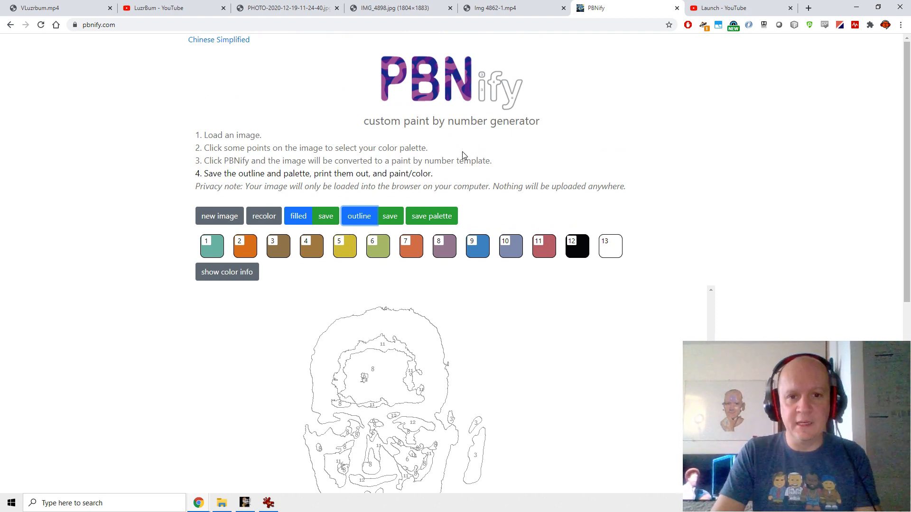
{"action": "key", "text": "alt+tab"}
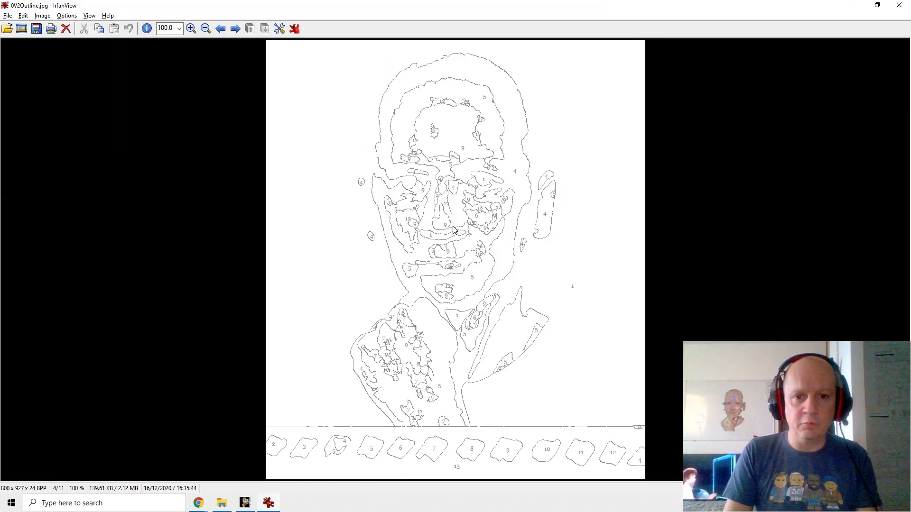
{"action": "key", "text": "alt+tab"}
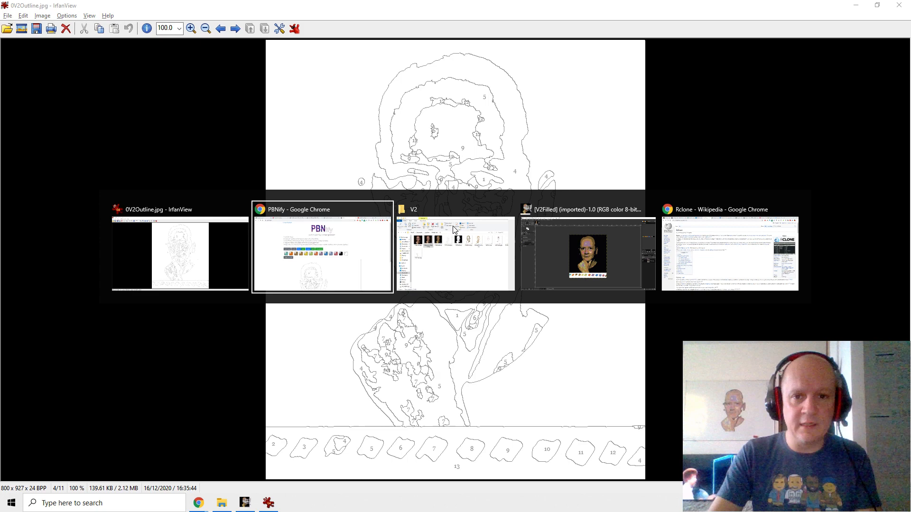
Select the black background of V2Filled.jpg with Select by Color in GIMP.
{"action": "left_click", "coordinate": [588, 255]}
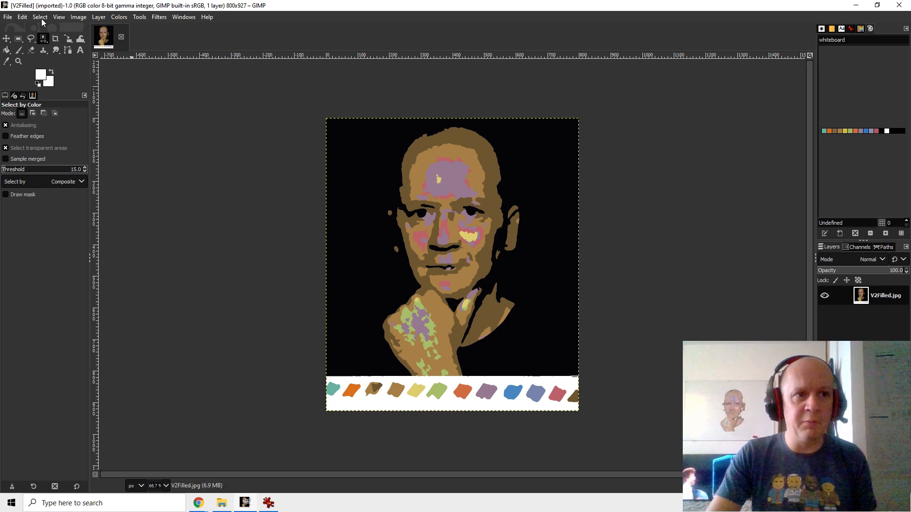
{"action": "left_click", "coordinate": [40, 16]}
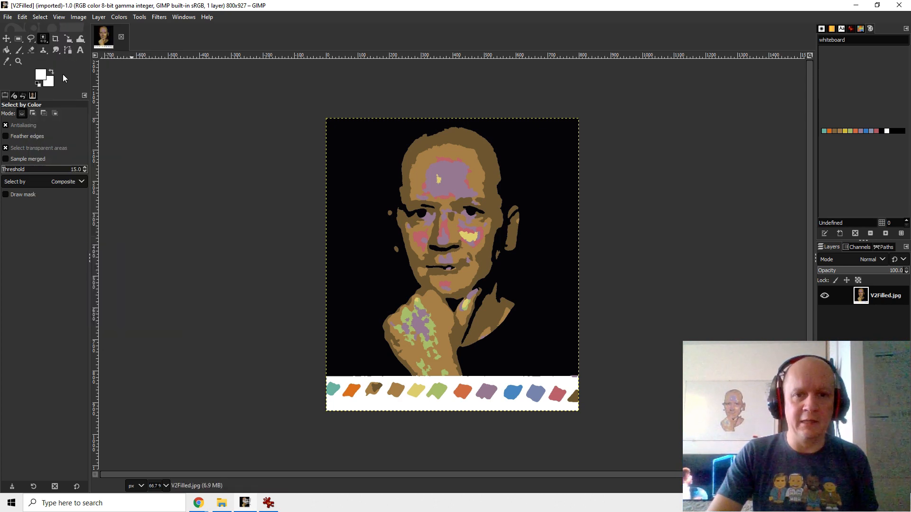
{"action": "mouse_move", "coordinate": [371, 152]}
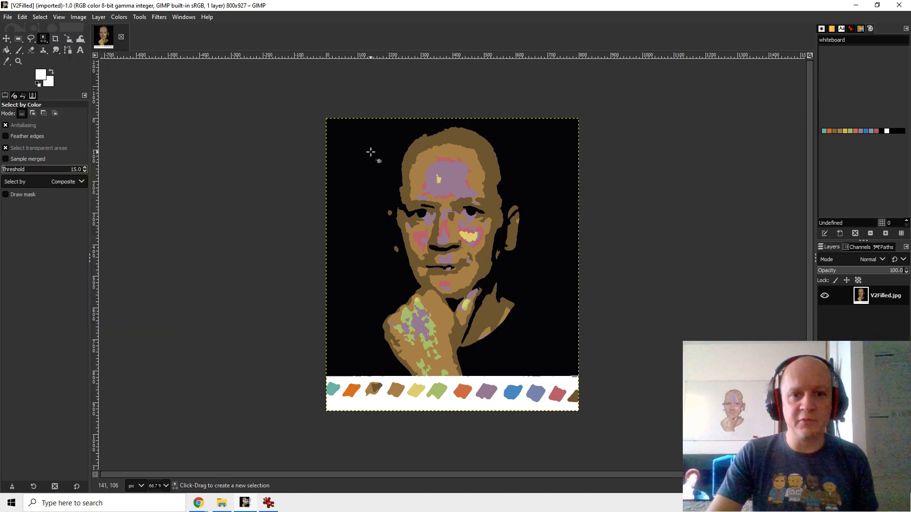
{"action": "left_click", "coordinate": [370, 153]}
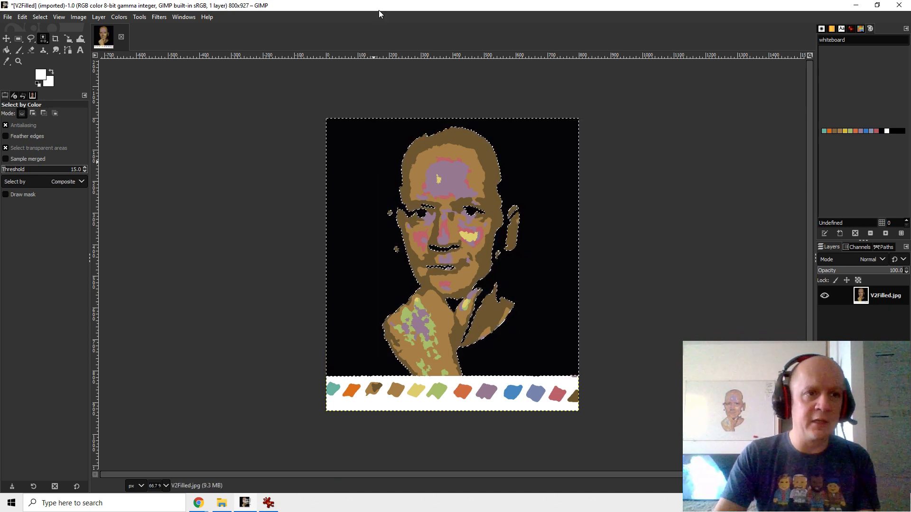
Select the brown regions, invert, and fill everything else white.
{"action": "left_click", "coordinate": [39, 17]}
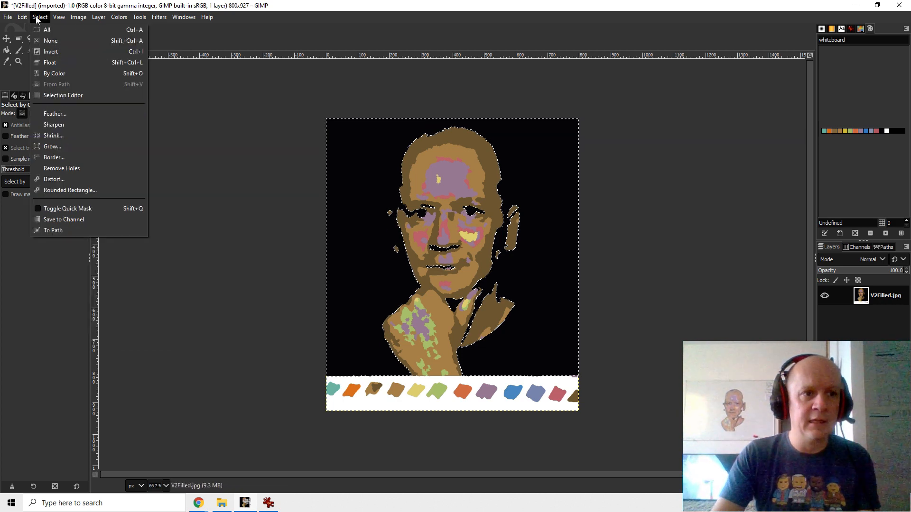
{"action": "mouse_move", "coordinate": [50, 51]}
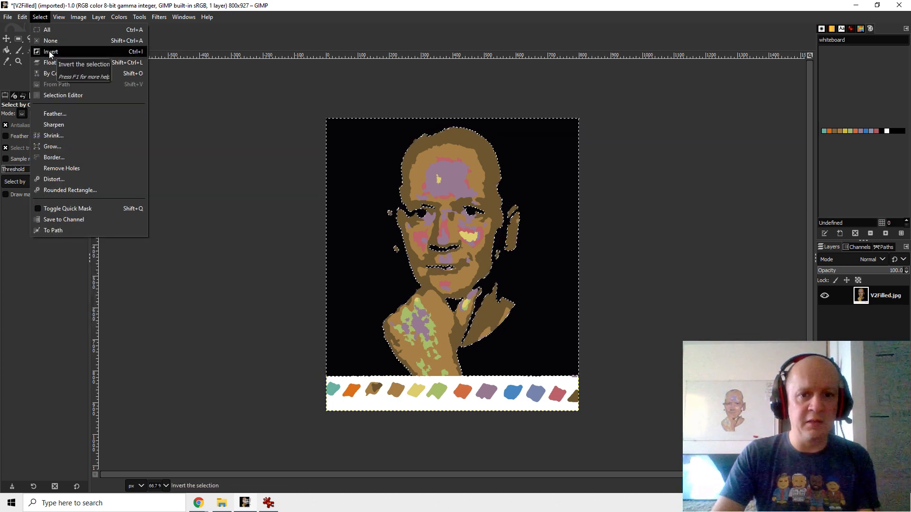
{"action": "mouse_move", "coordinate": [44, 44]}
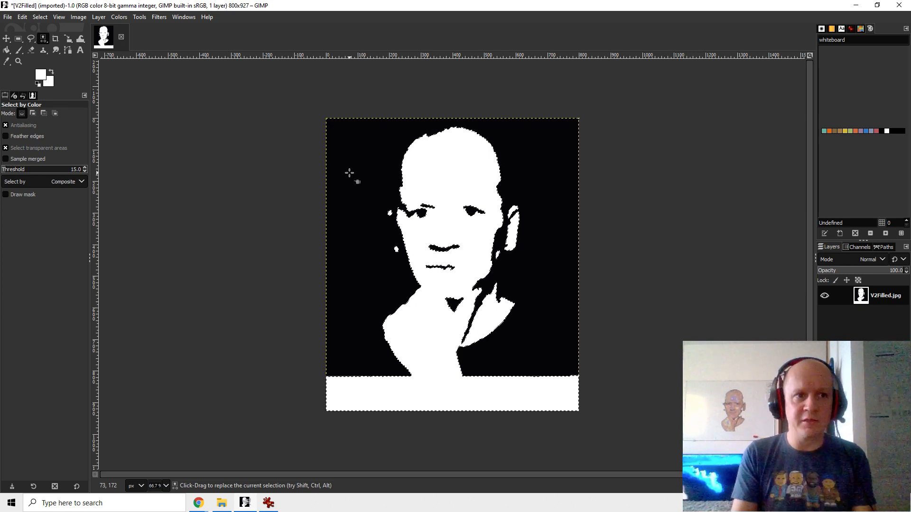
{"action": "left_click", "coordinate": [7, 18]}
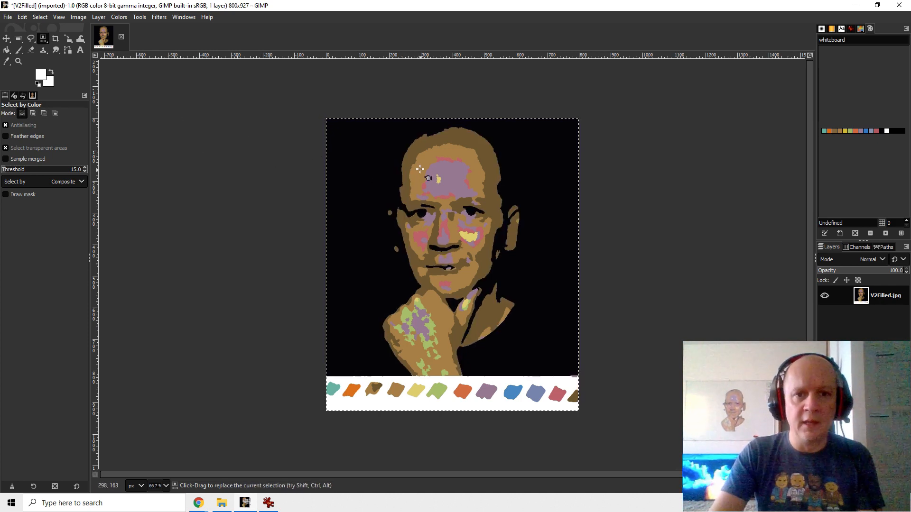
{"action": "left_click", "coordinate": [417, 170]}
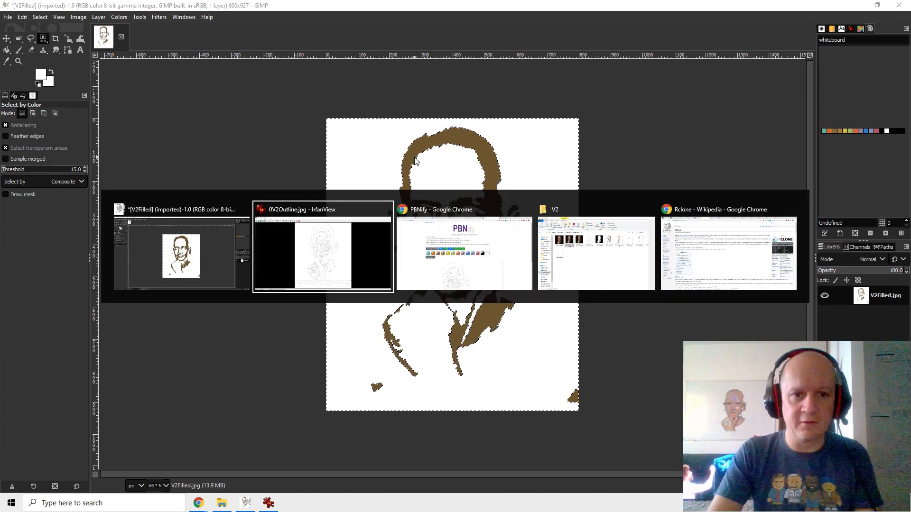
Open 2V2Brown.jpg in IrfanView to check the brown-on-white layer.
{"action": "left_click", "coordinate": [322, 210]}
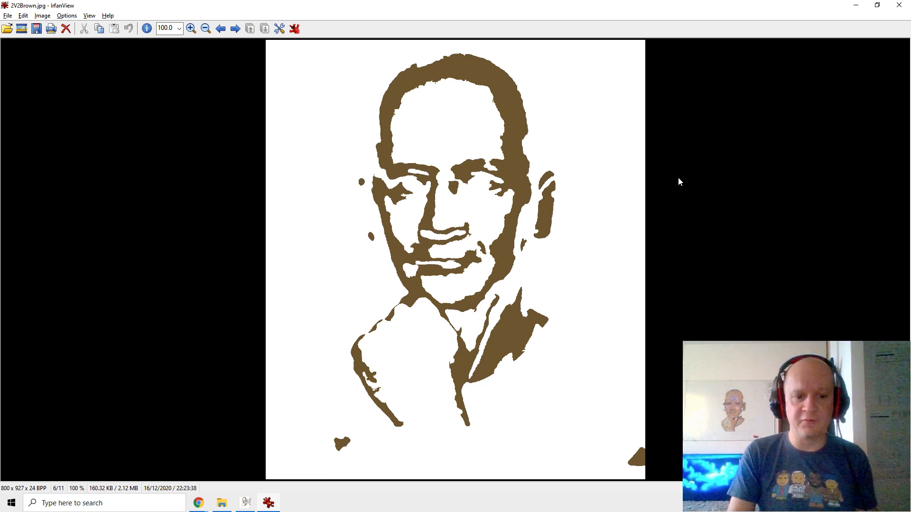
Browse the V2 folder's colour layers (black, brown, pink, purple, green), then return to PBNify.
{"action": "left_click", "coordinate": [219, 504]}
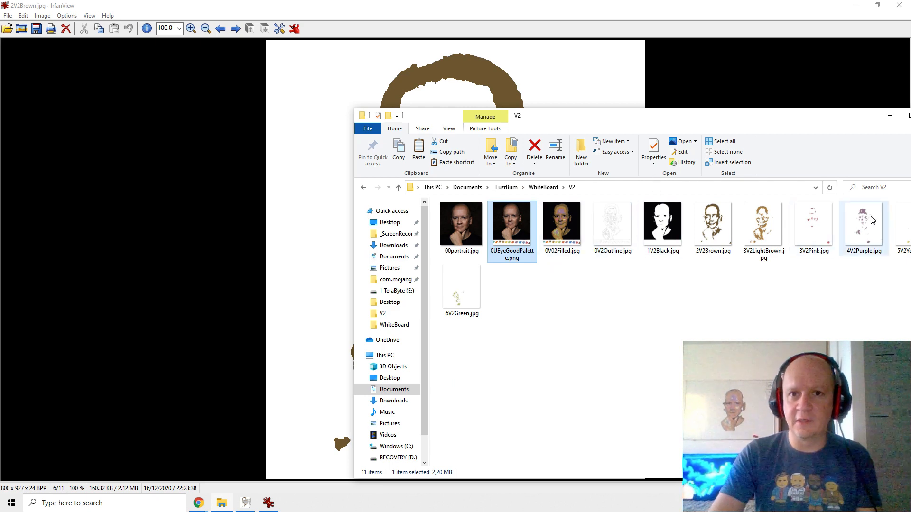
{"action": "key", "text": "alt+tab"}
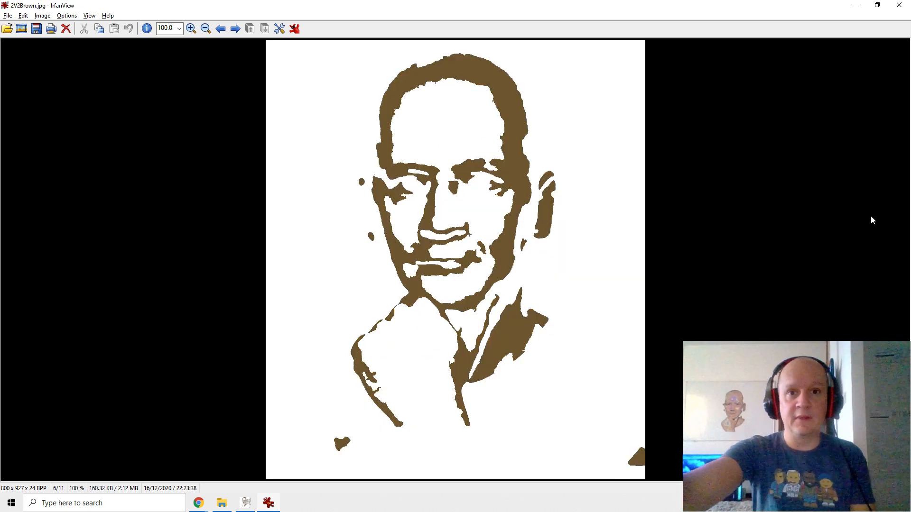
{"action": "key", "text": "alt+tab"}
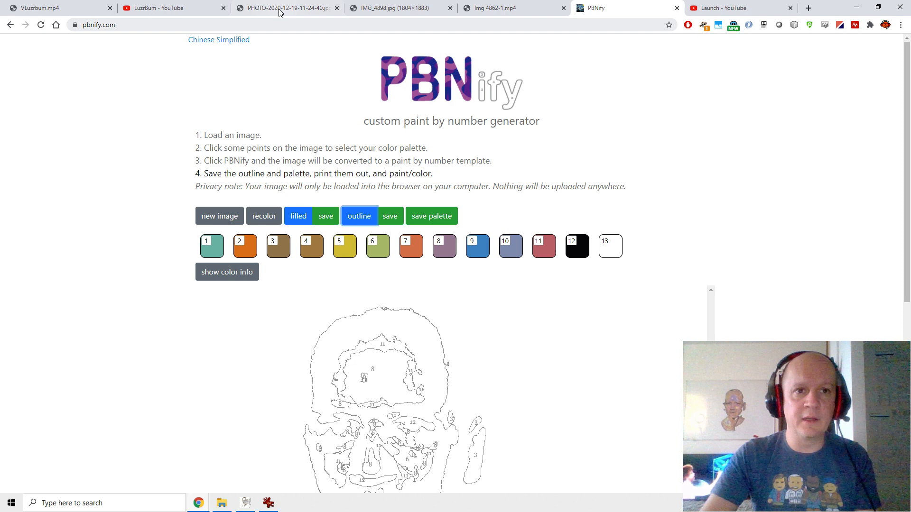
Replay and scrub Img 4862-1.mp4, then view IMG_4898.jpg of the finished whiteboard portrait.
{"action": "left_click", "coordinate": [494, 8]}
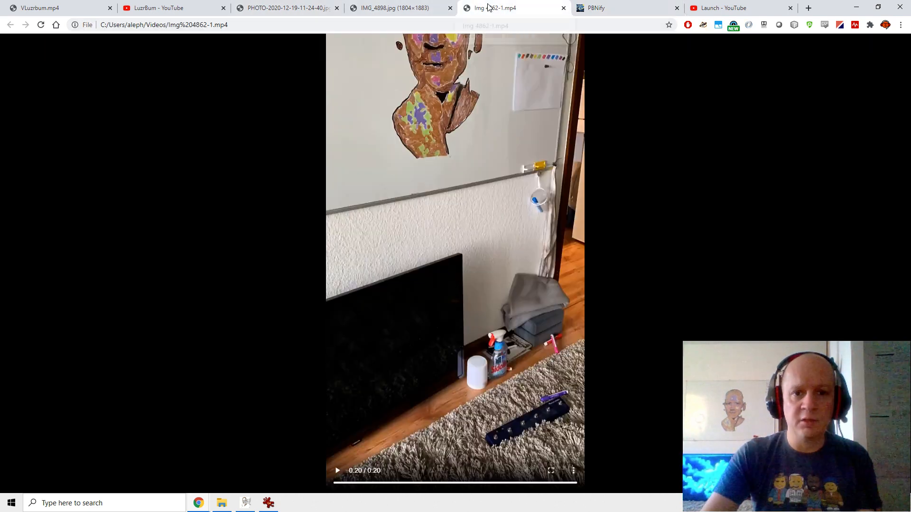
{"action": "left_click", "coordinate": [356, 486]}
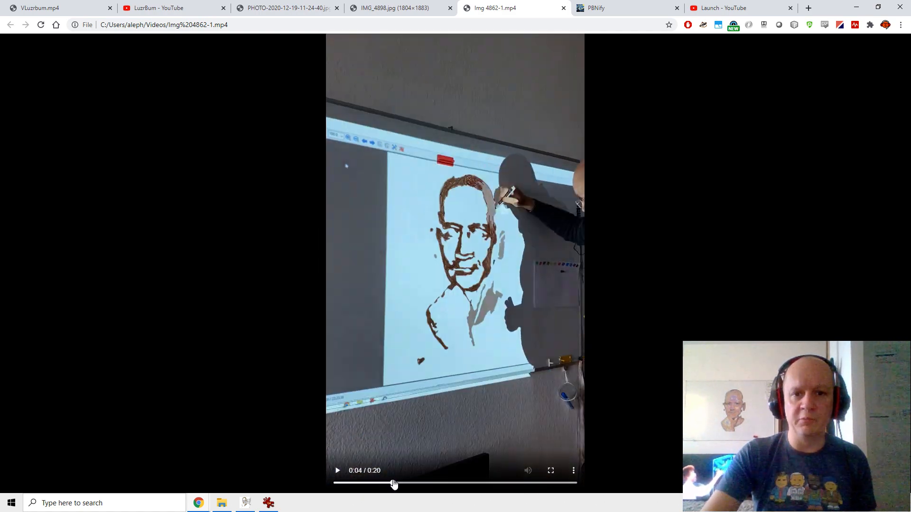
{"action": "left_click_drag", "start_coordinate": [394, 483], "coordinate": [439, 483]}
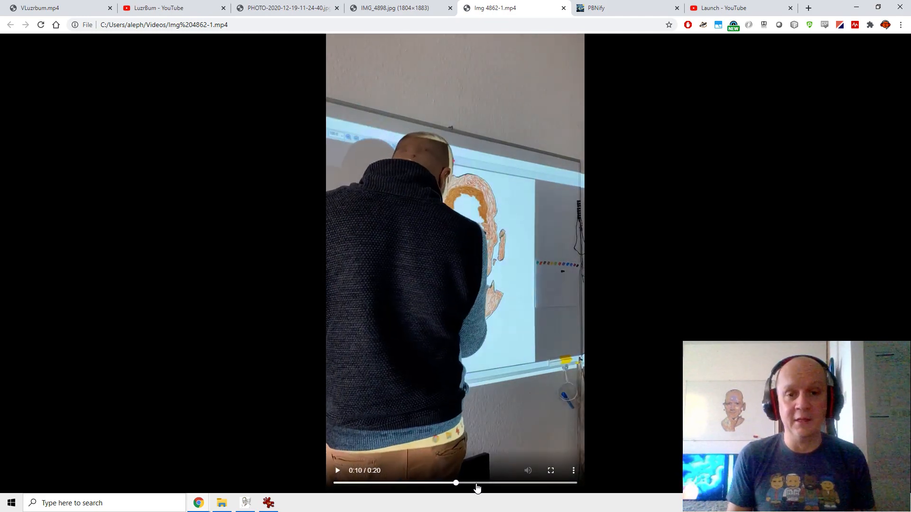
{"action": "left_click", "coordinate": [402, 8]}
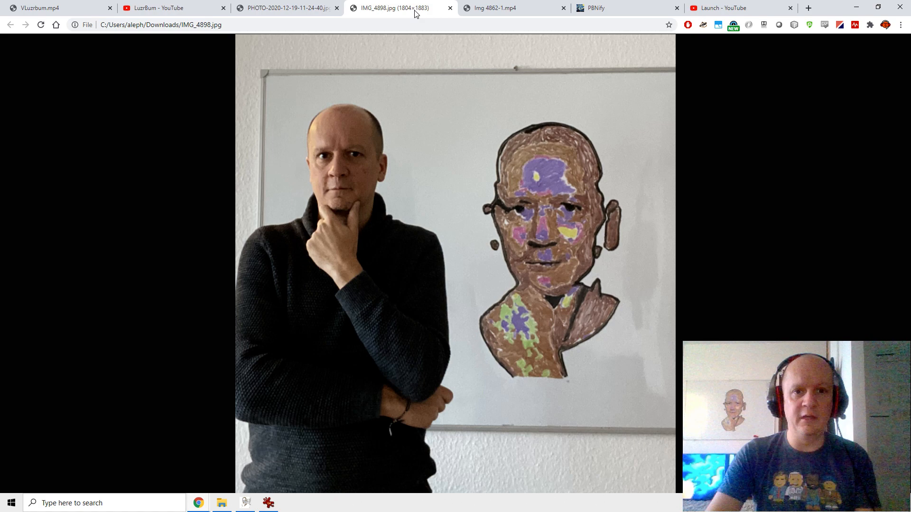
View the PHOTO-2020-12-19 close-up of the marker portrait, then the Launch YouTube channel page.
{"action": "left_click", "coordinate": [284, 7]}
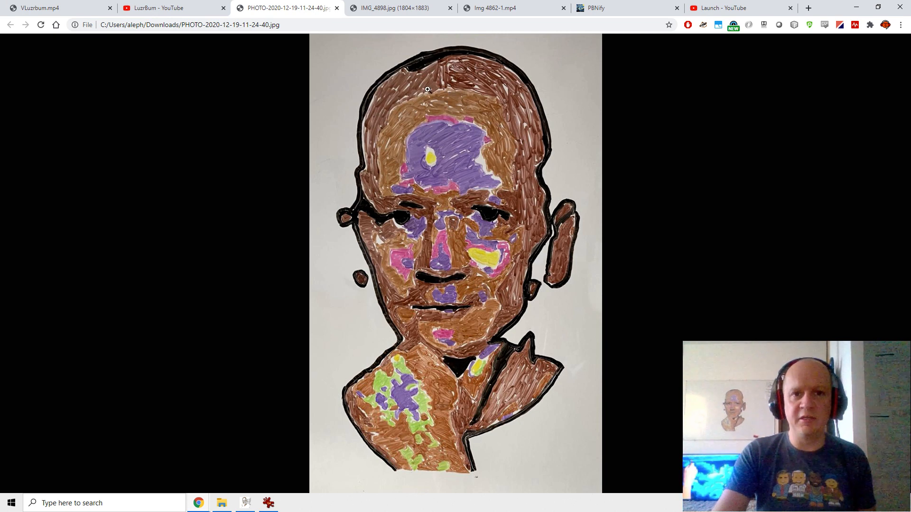
{"action": "mouse_move", "coordinate": [362, 240]}
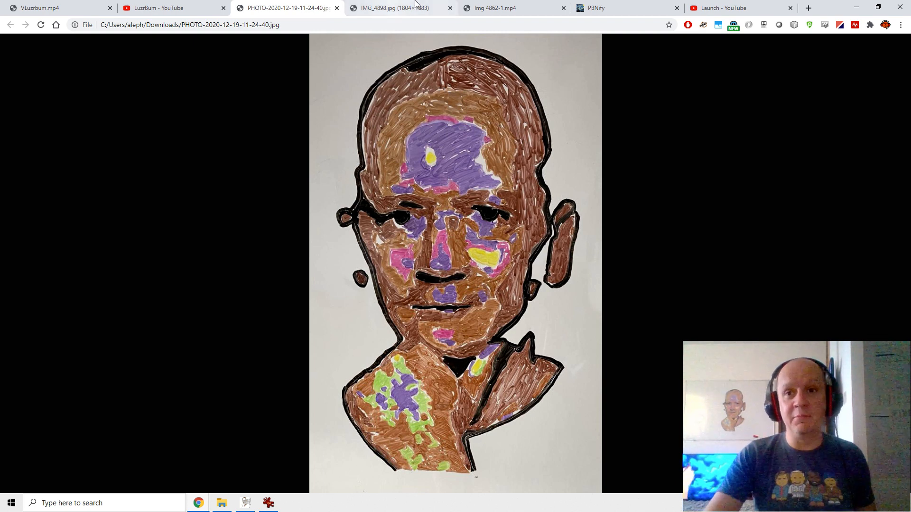
{"action": "left_click", "coordinate": [732, 8]}
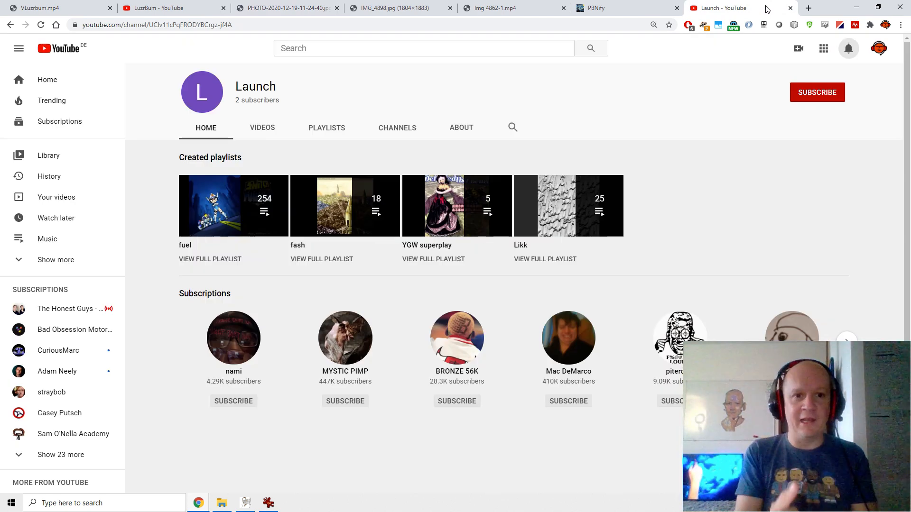